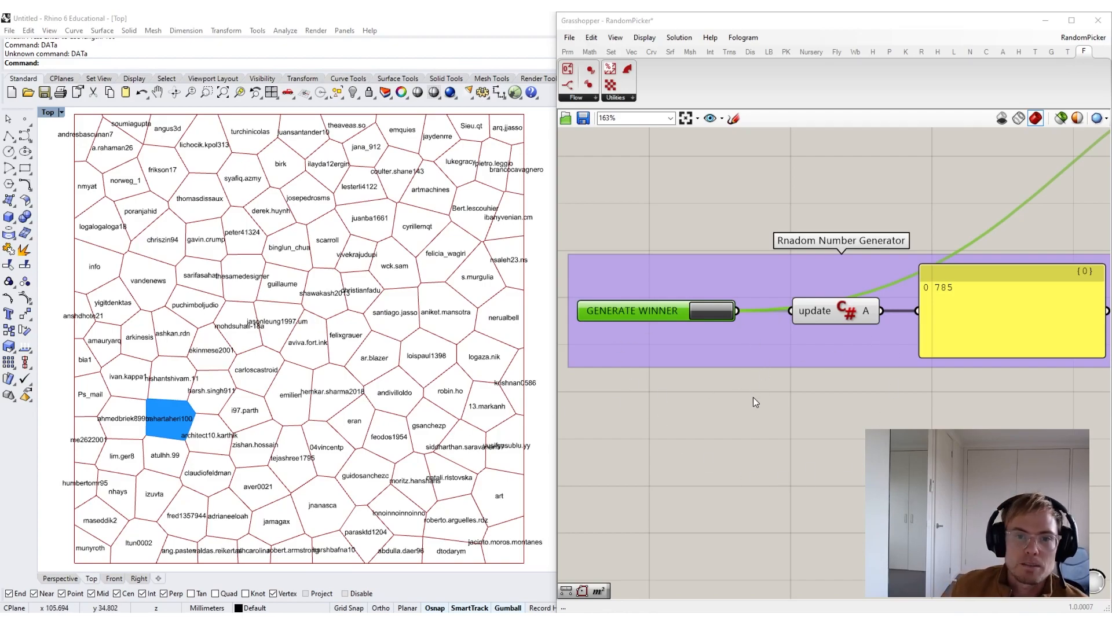
pyautogui.moveTo(758, 400)
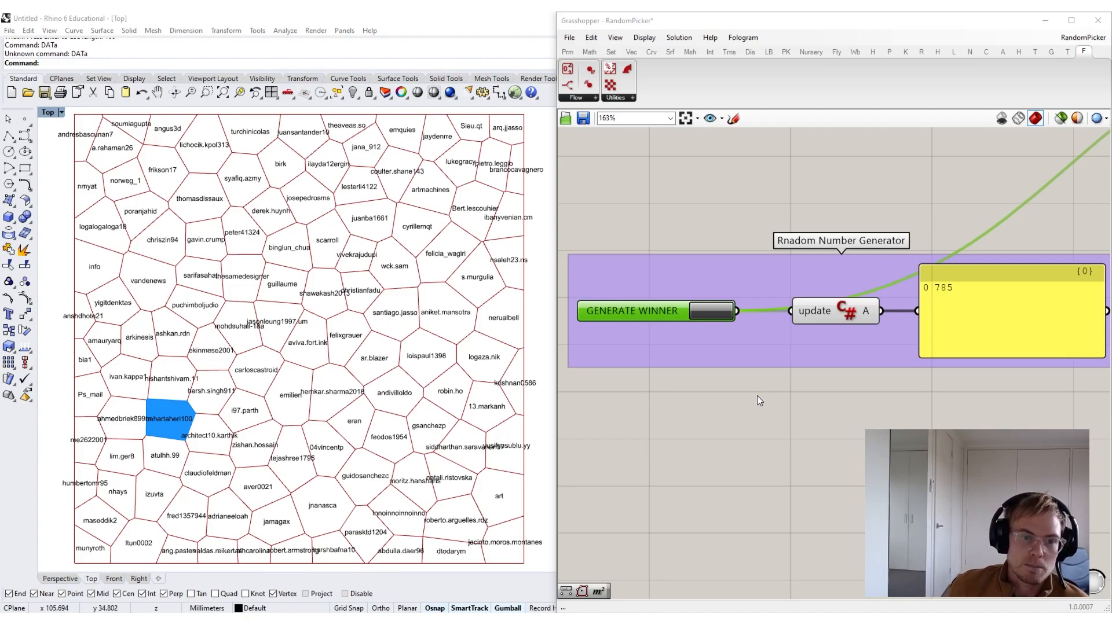
pyautogui.moveTo(821, 410)
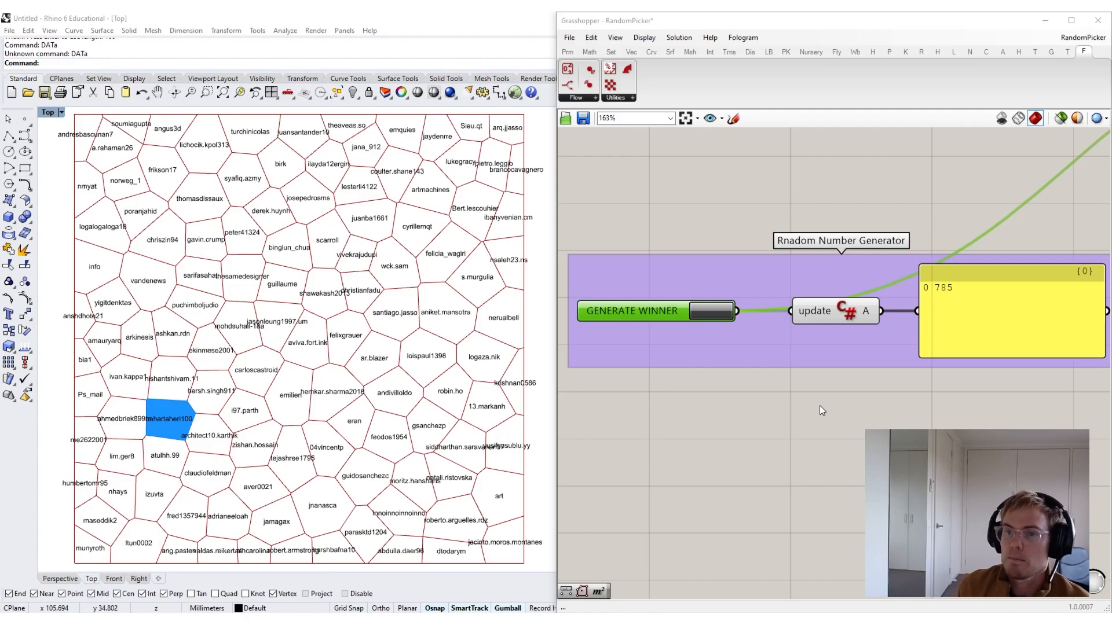
pyautogui.moveTo(715, 329)
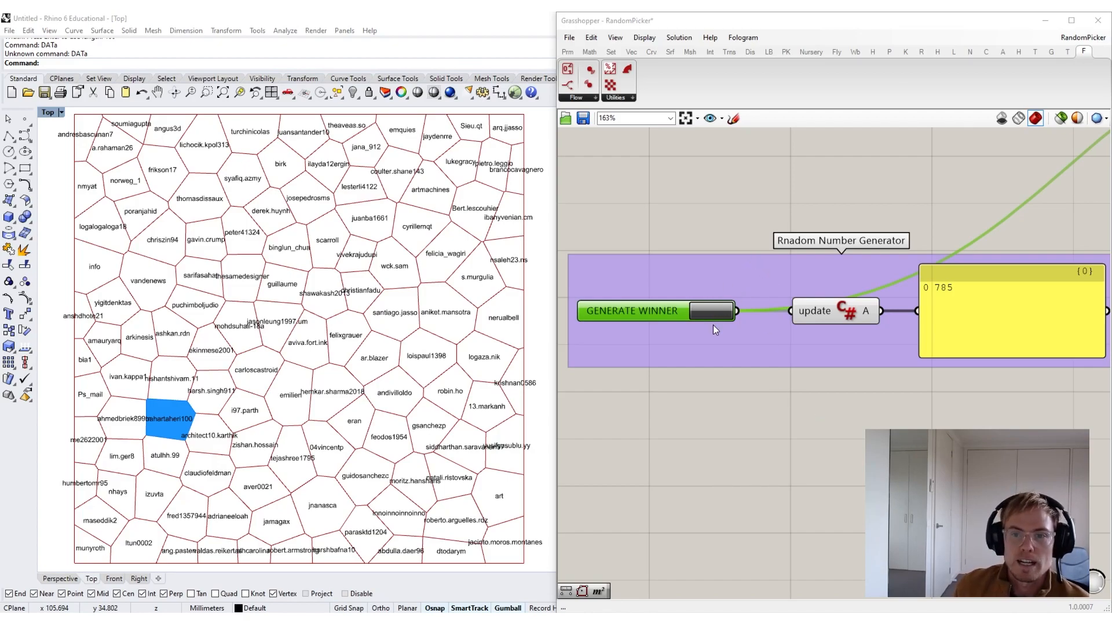
pyautogui.moveTo(713, 328)
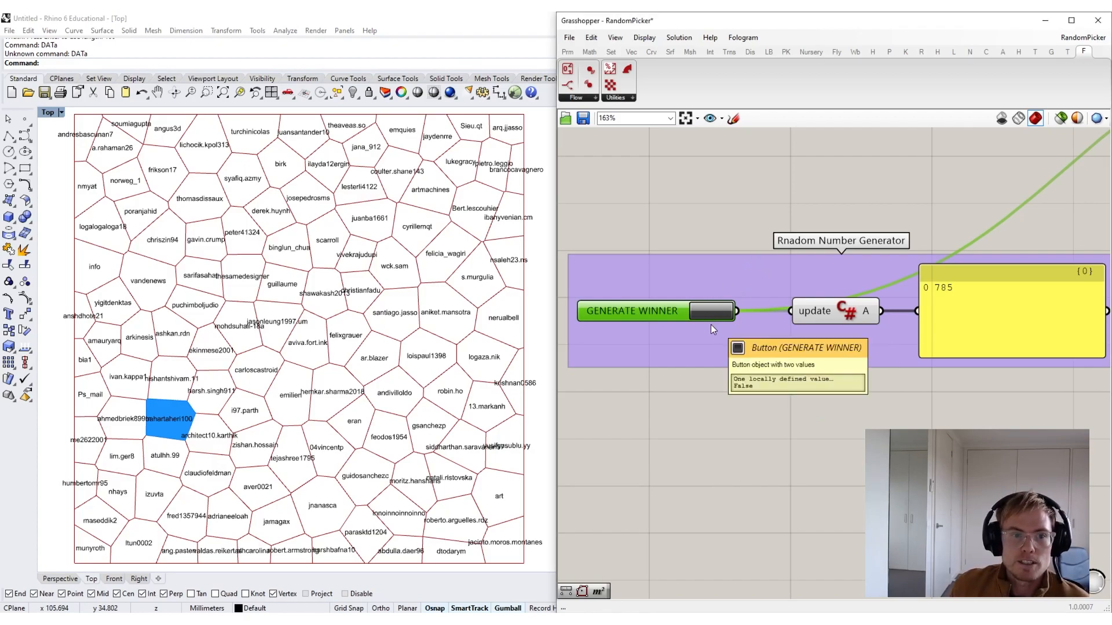
pyautogui.moveTo(737, 379)
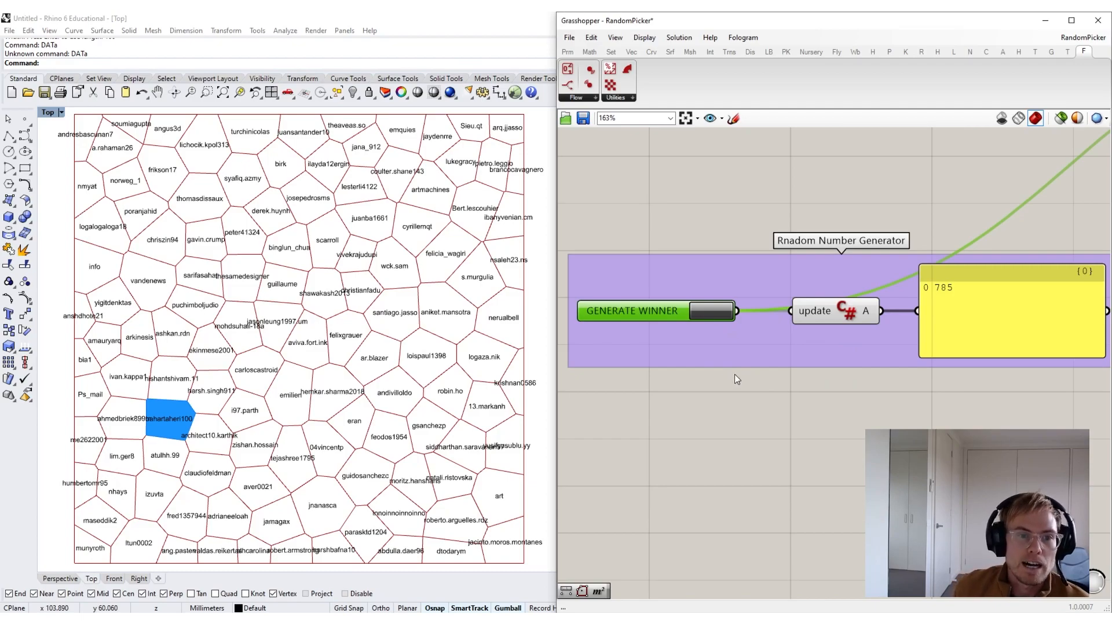
pyautogui.scroll(-3)
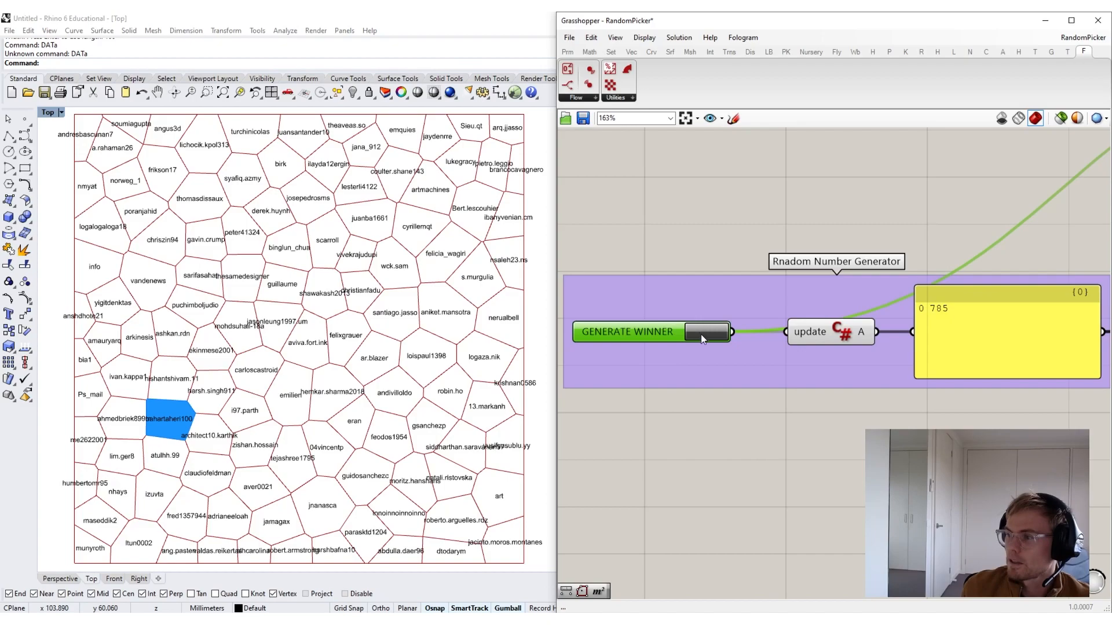
pyautogui.moveTo(702, 338)
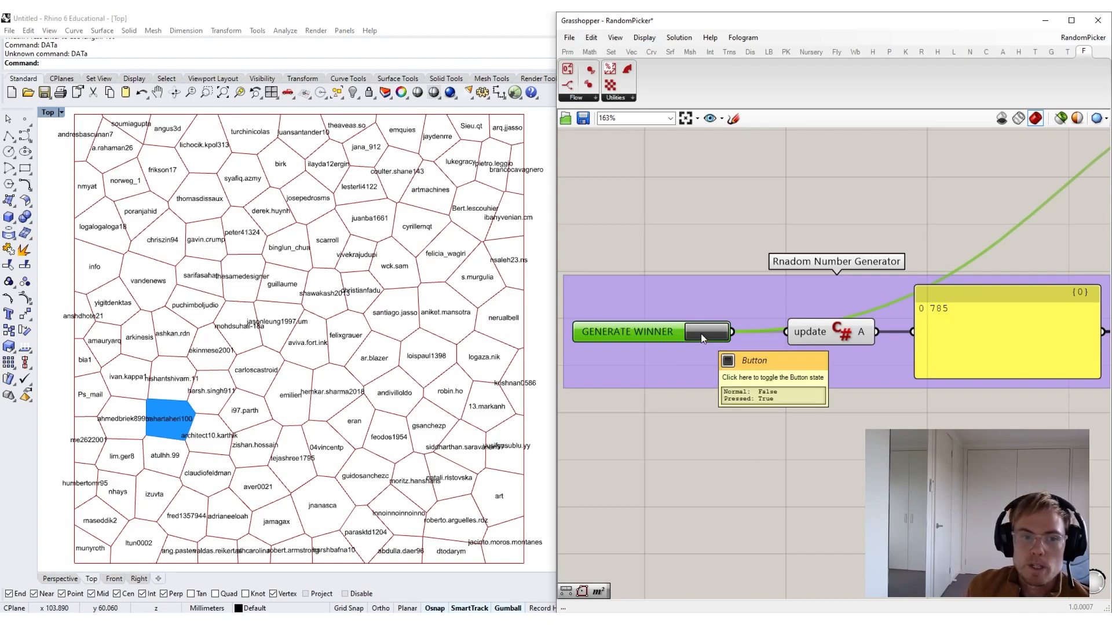
pyautogui.click(626, 332)
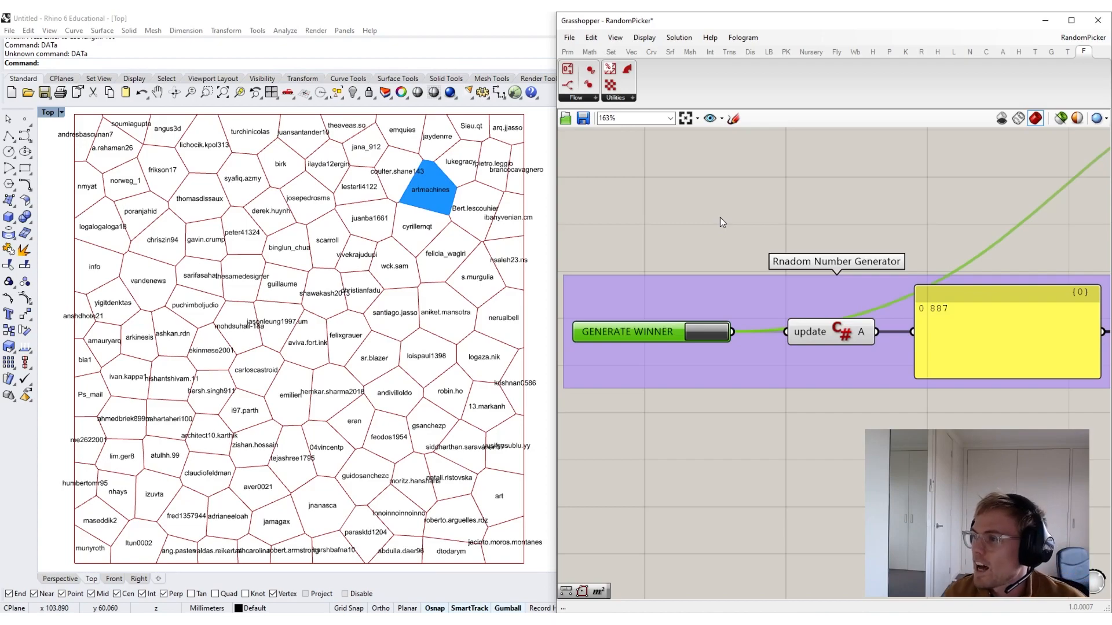
pyautogui.click(627, 331)
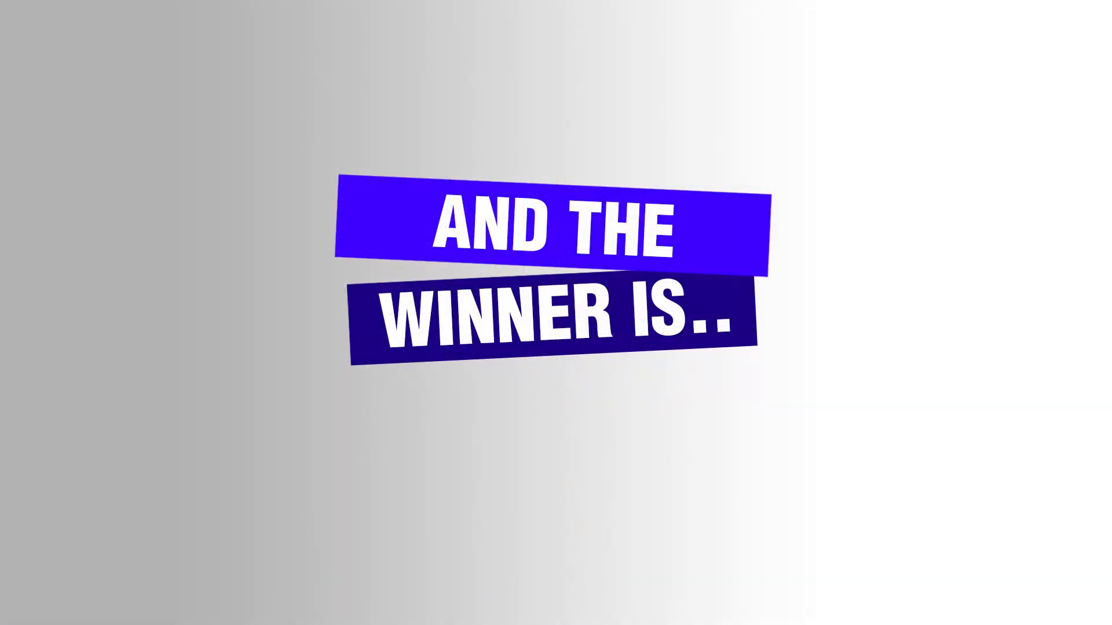